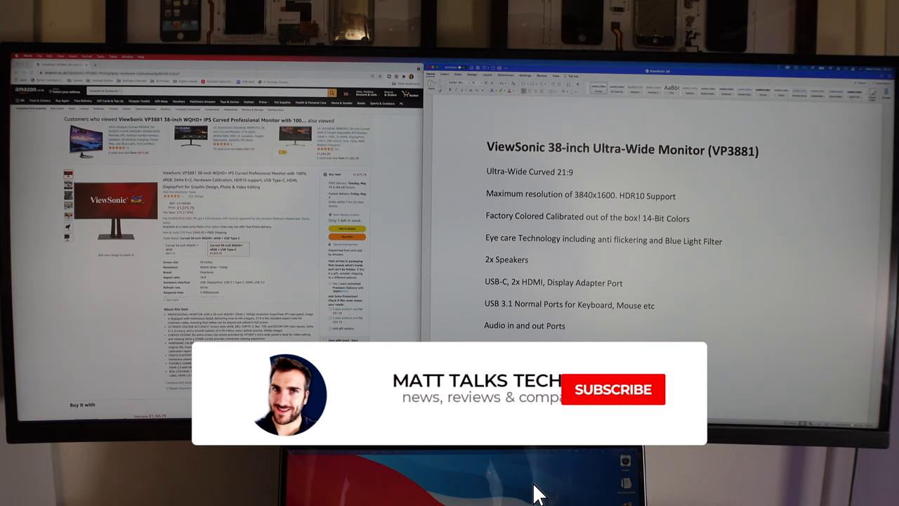
left_click(613, 389)
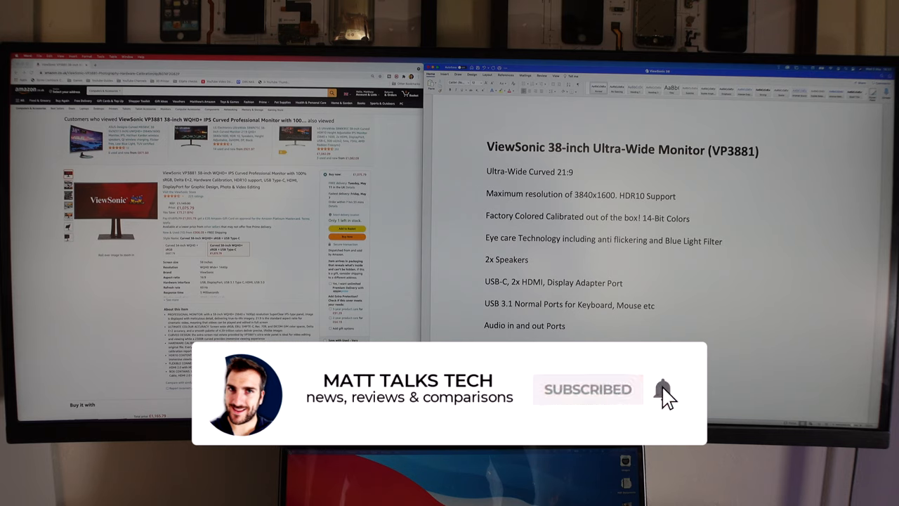